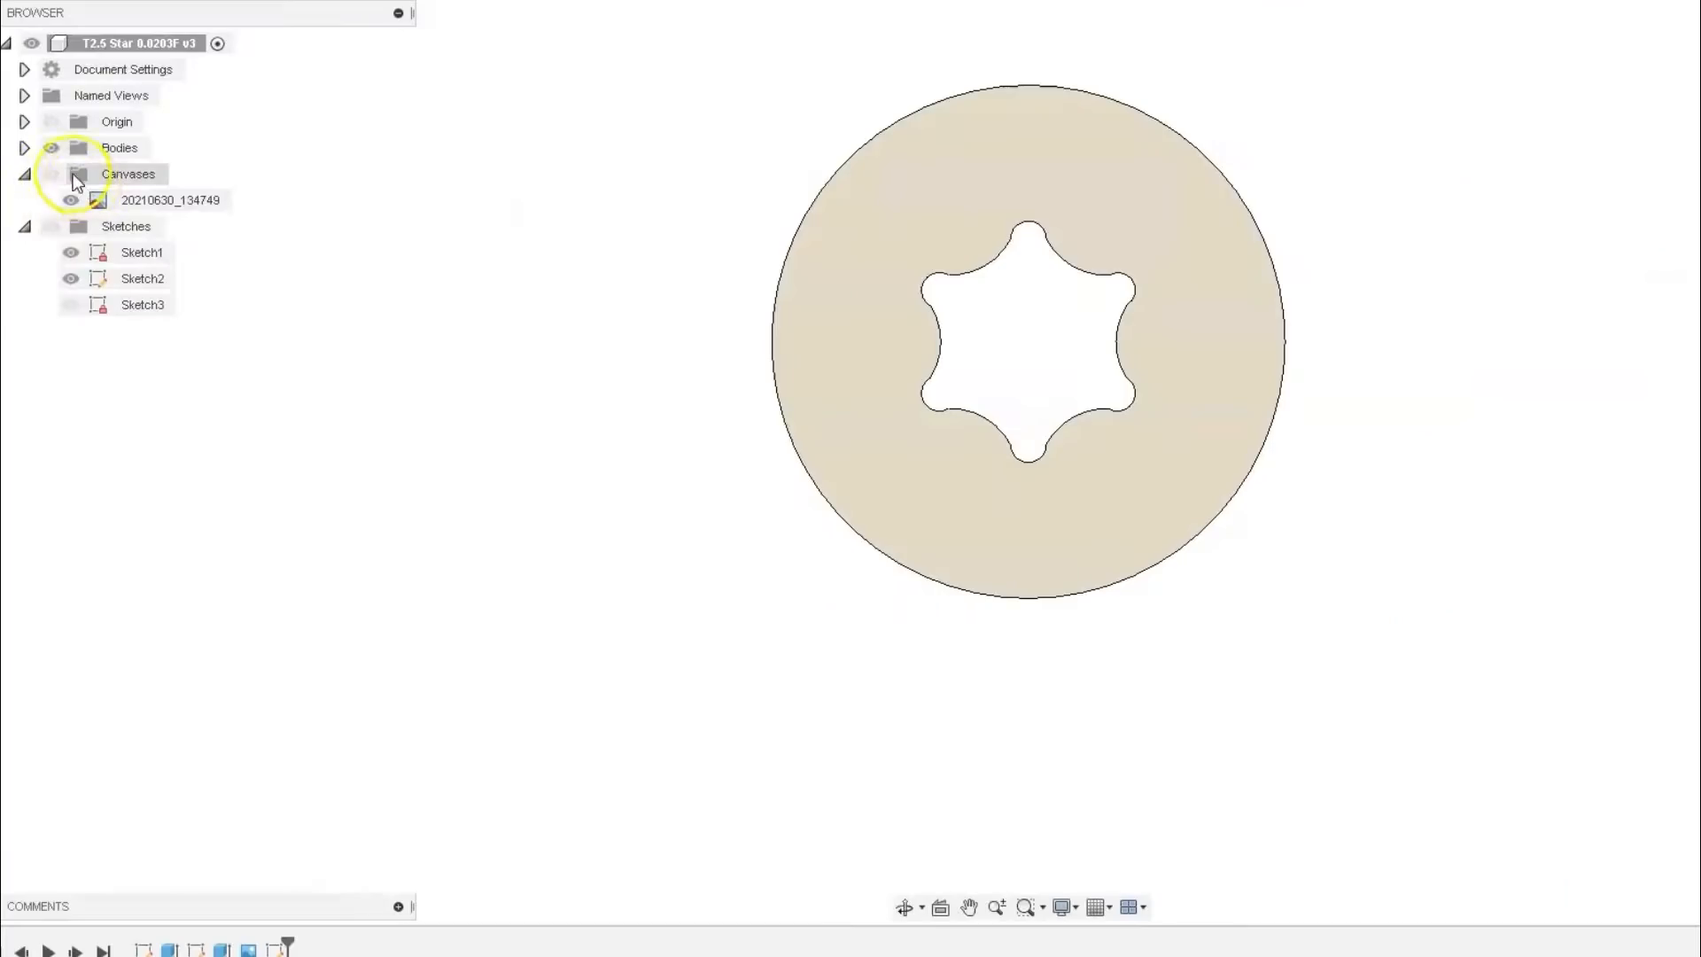
# - Show the reference photo canvas and toggle the star body over it for comparison
pyautogui.click(69, 174)
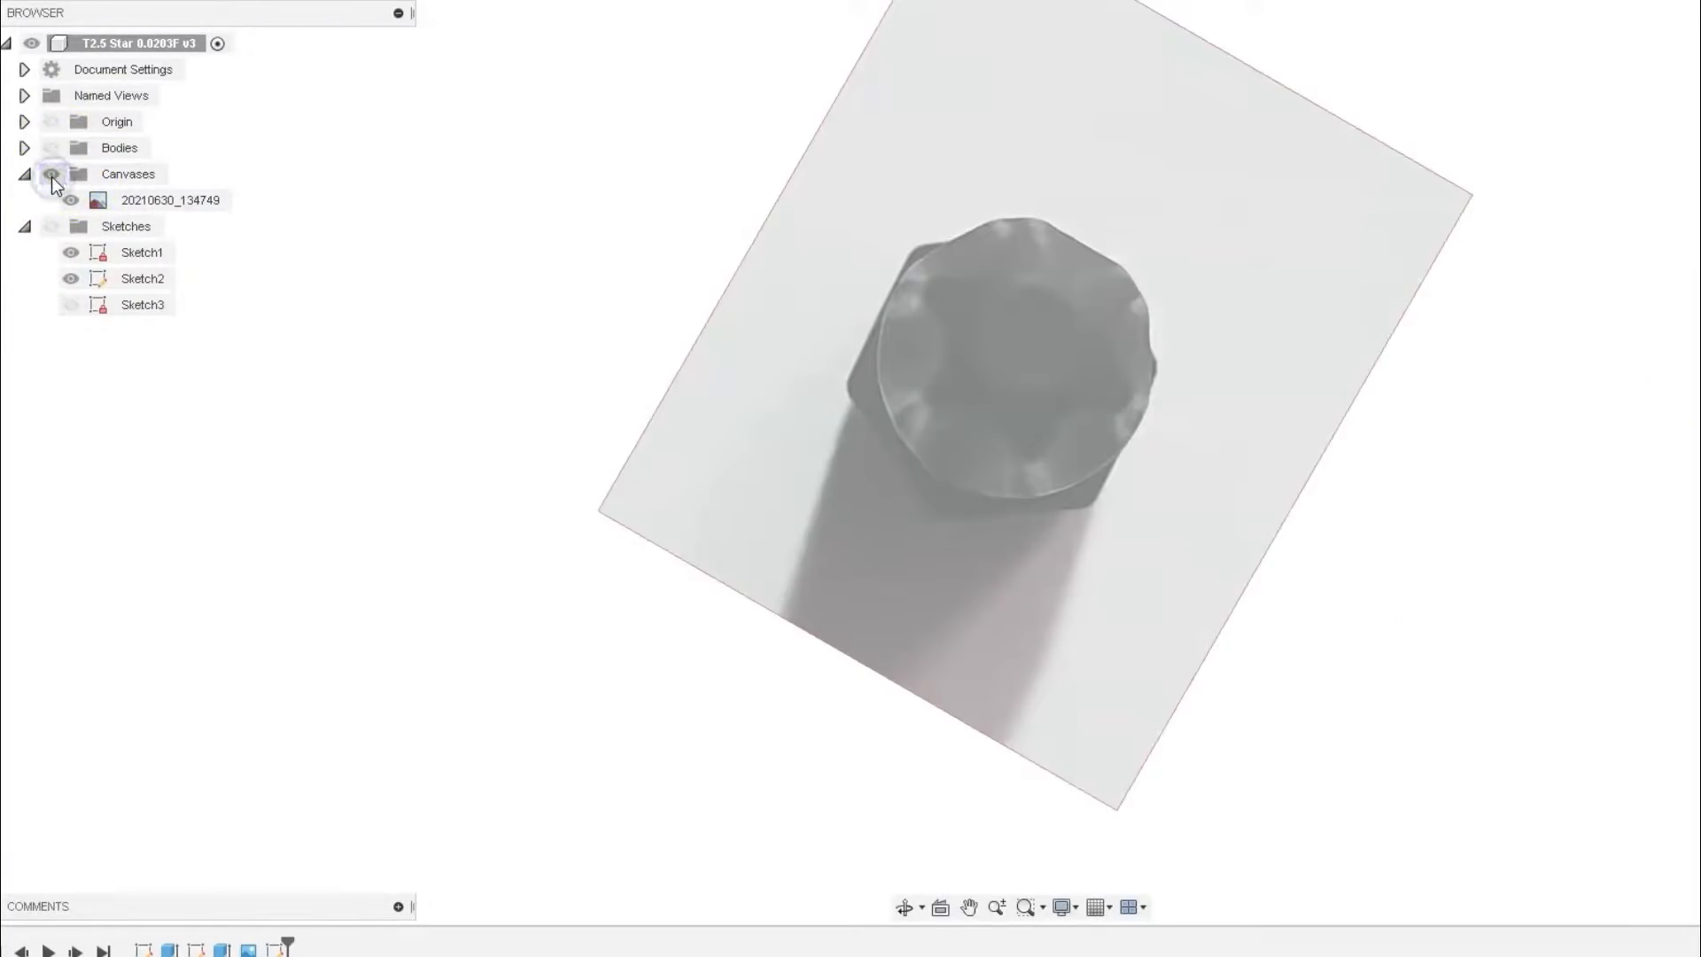
pyautogui.click(71, 147)
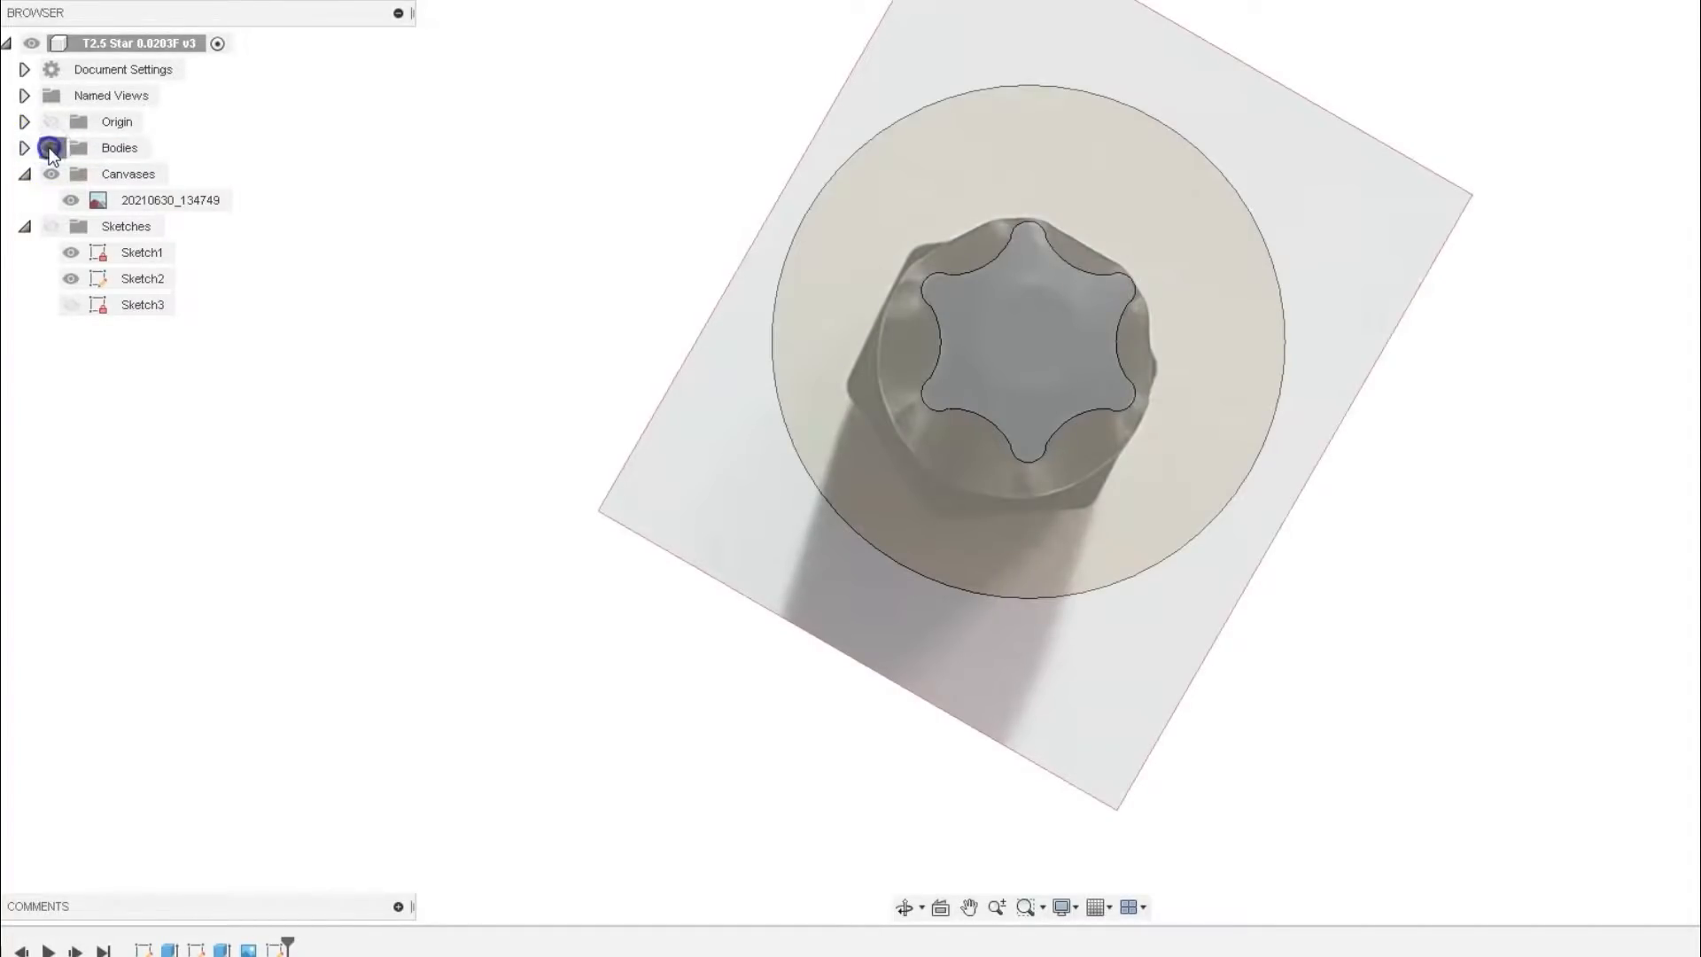
pyautogui.click(69, 147)
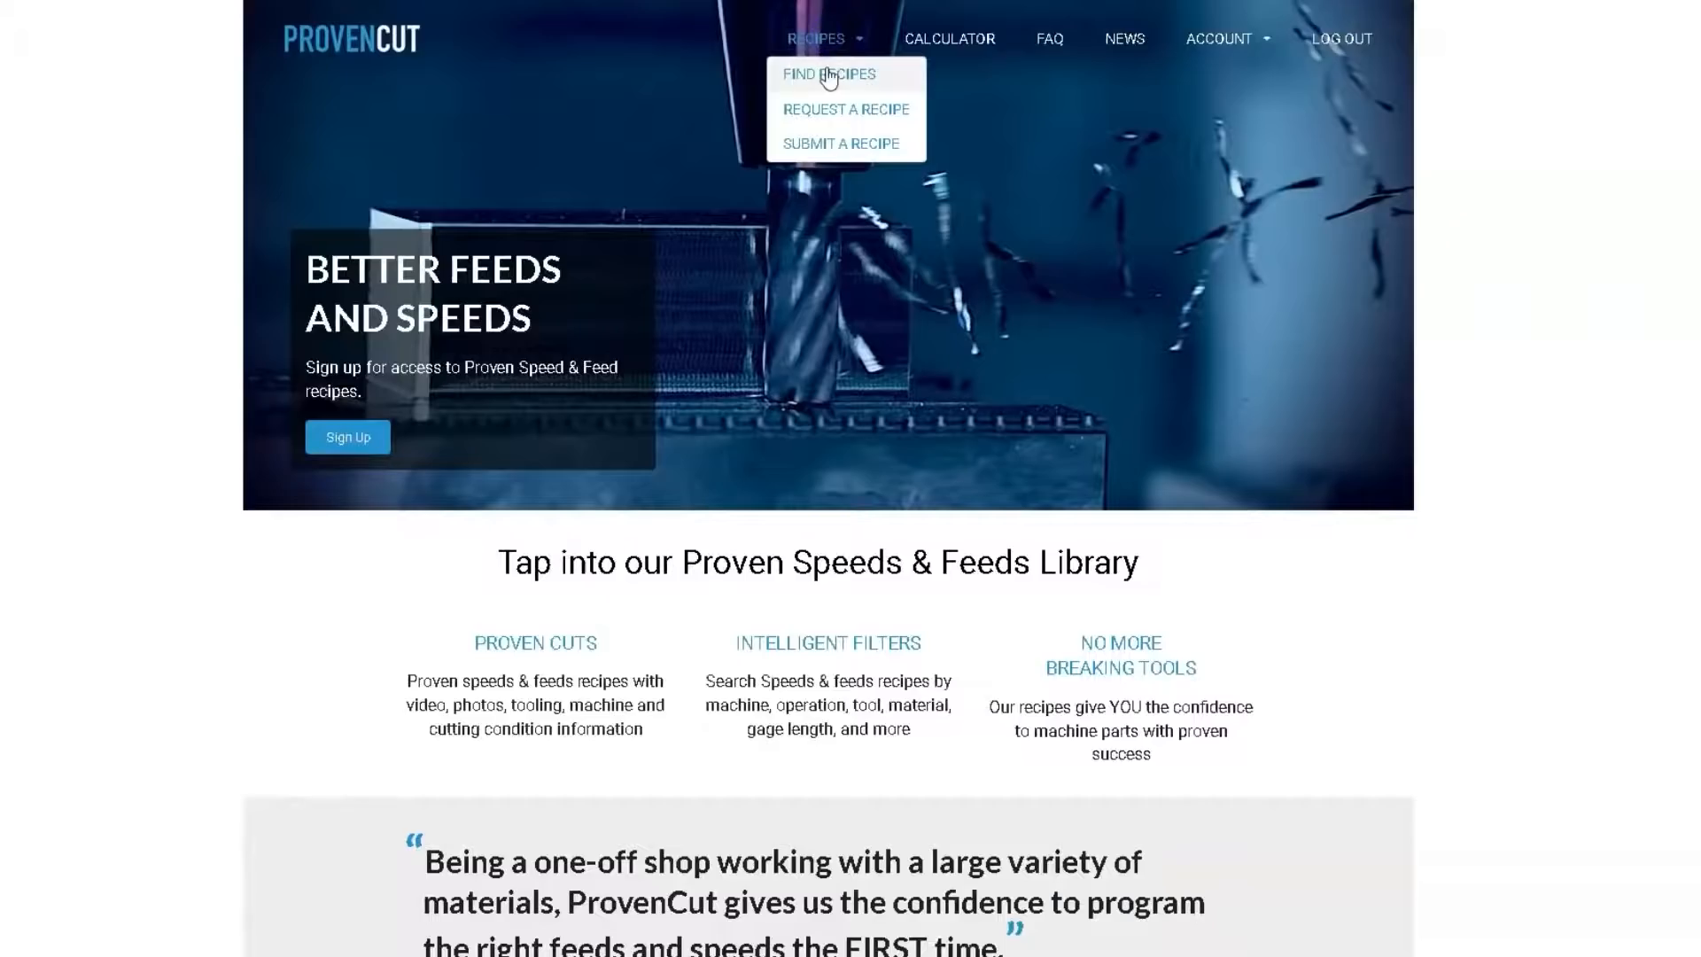
# - Filter recipes to Steel and play the steel engraving recipe's cutting video
pyautogui.click(827, 74)
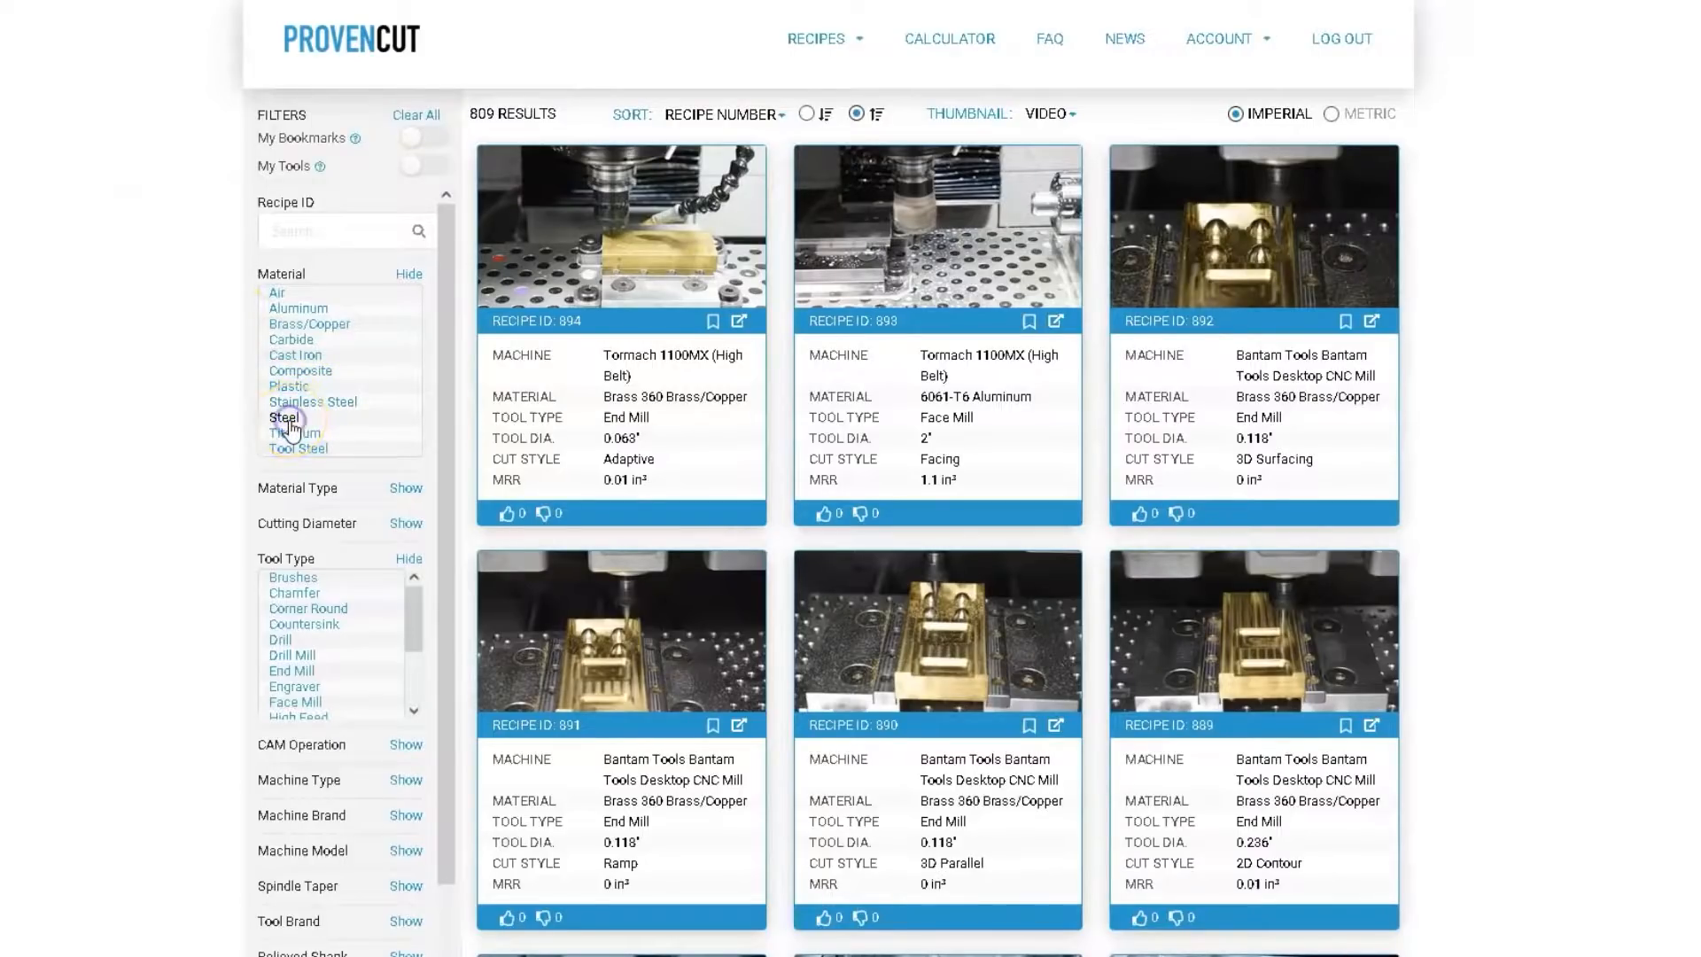
pyautogui.click(284, 418)
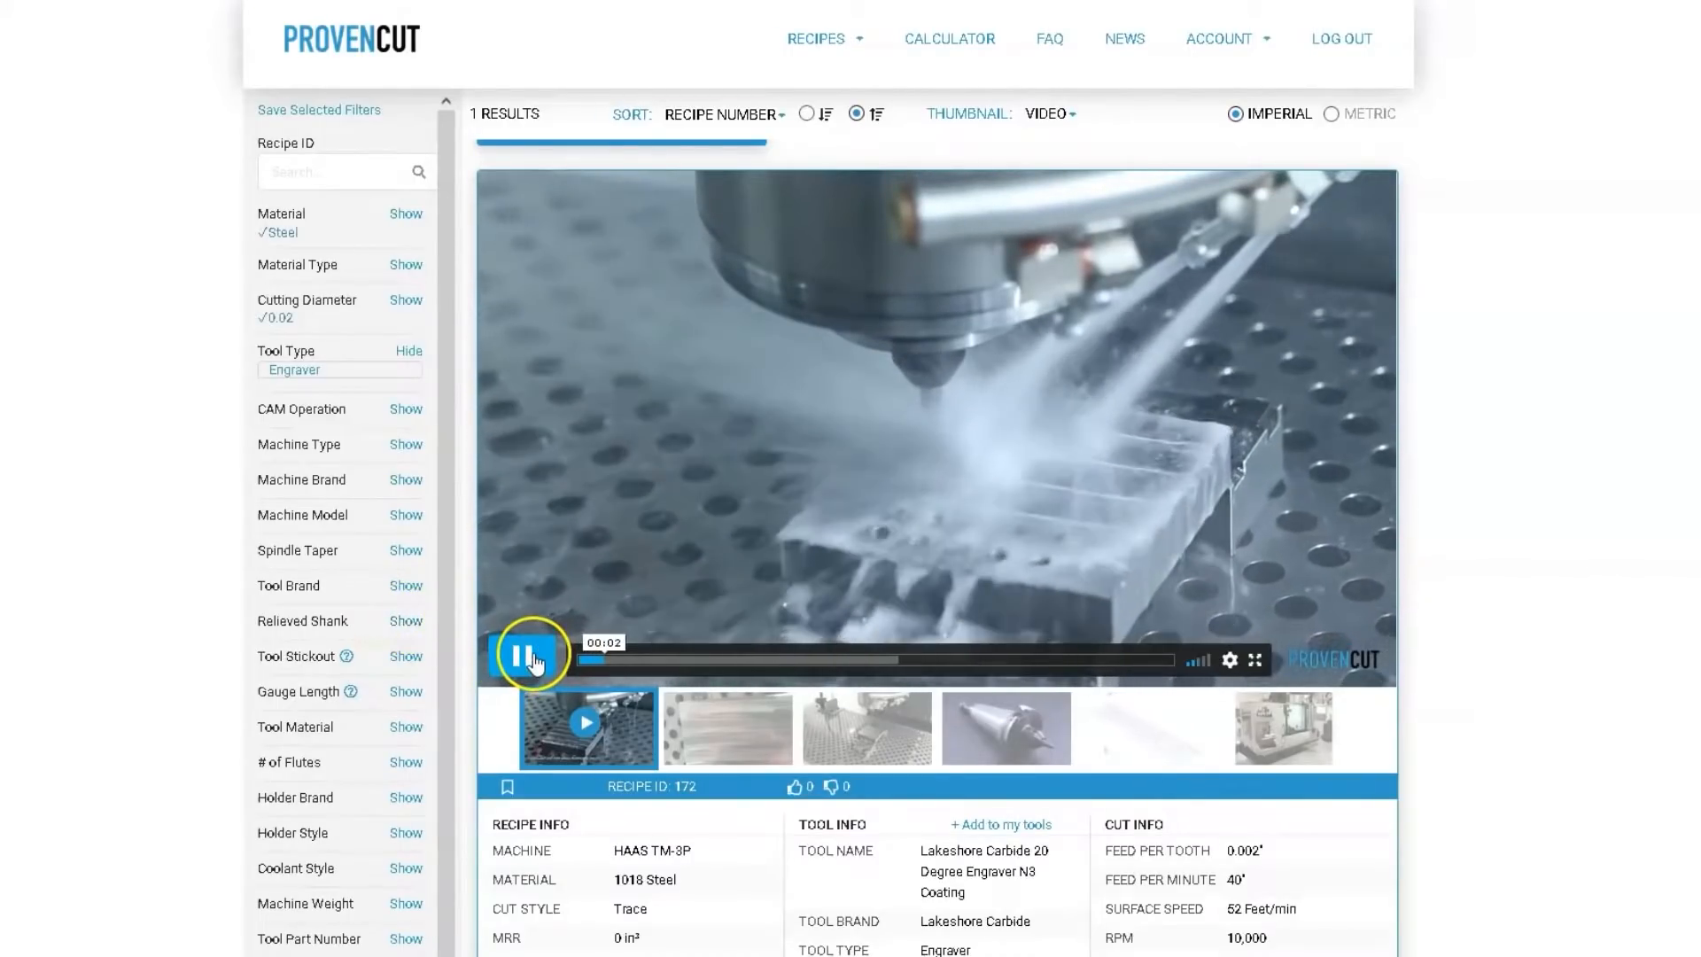
pyautogui.click(530, 657)
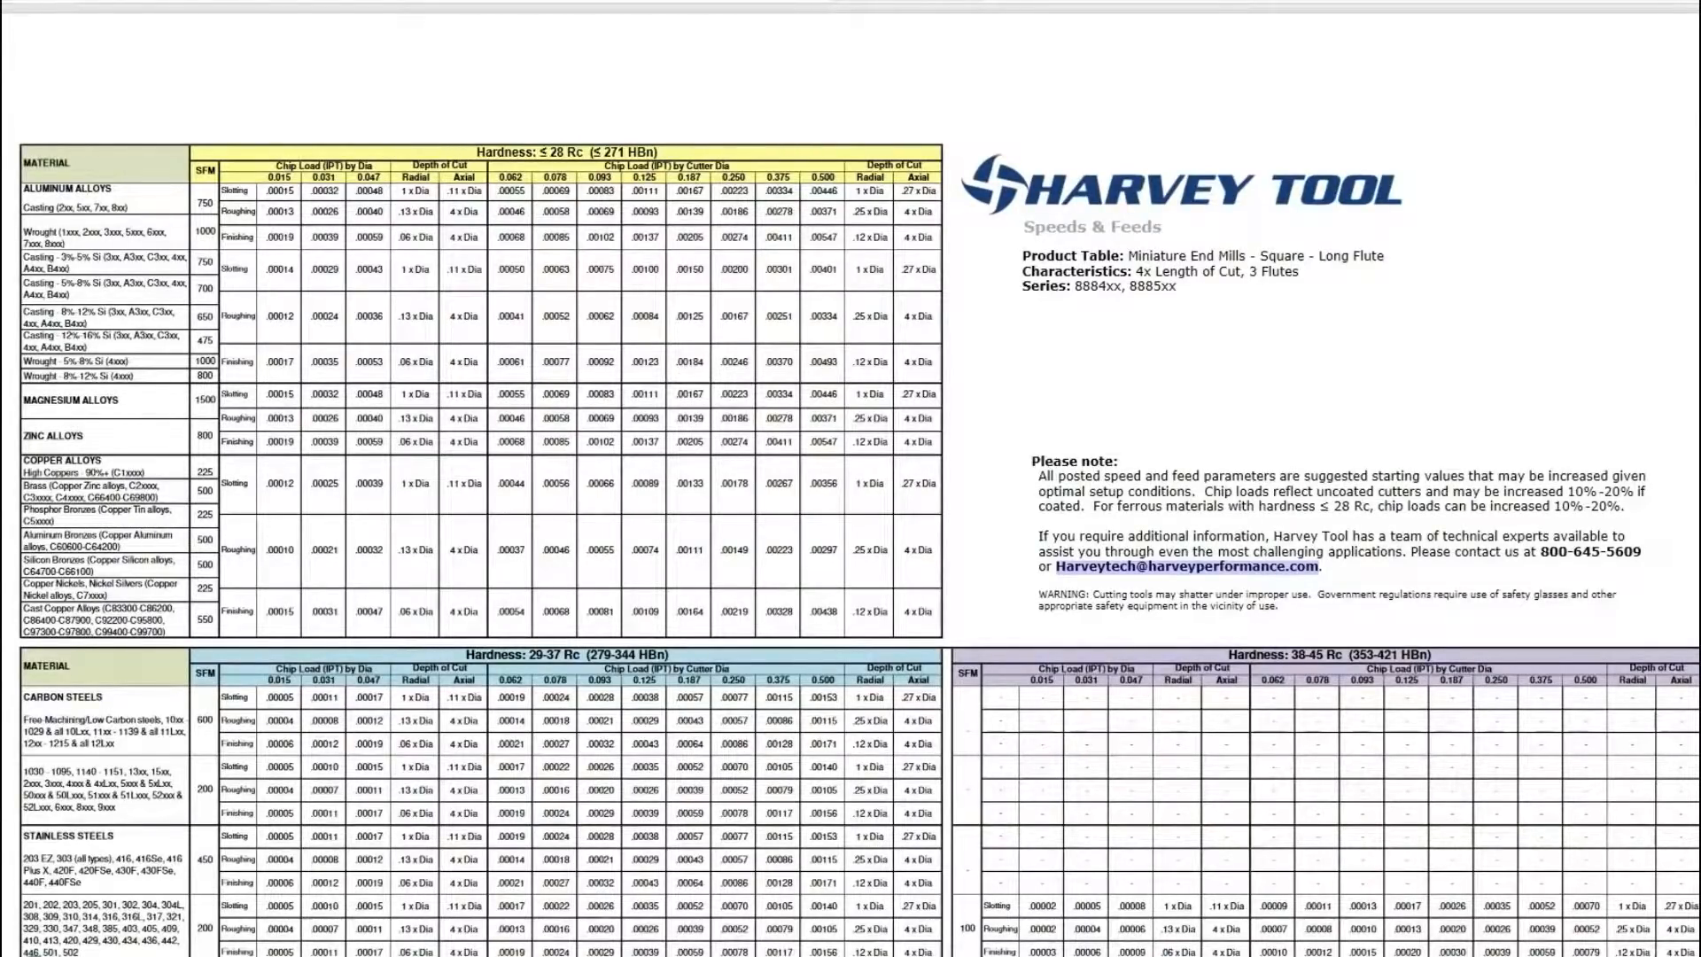
# - Scroll the speeds & feeds PDF down to the 29–37 Rc carbon and stainless steel chip load rows
pyautogui.scroll(-3)
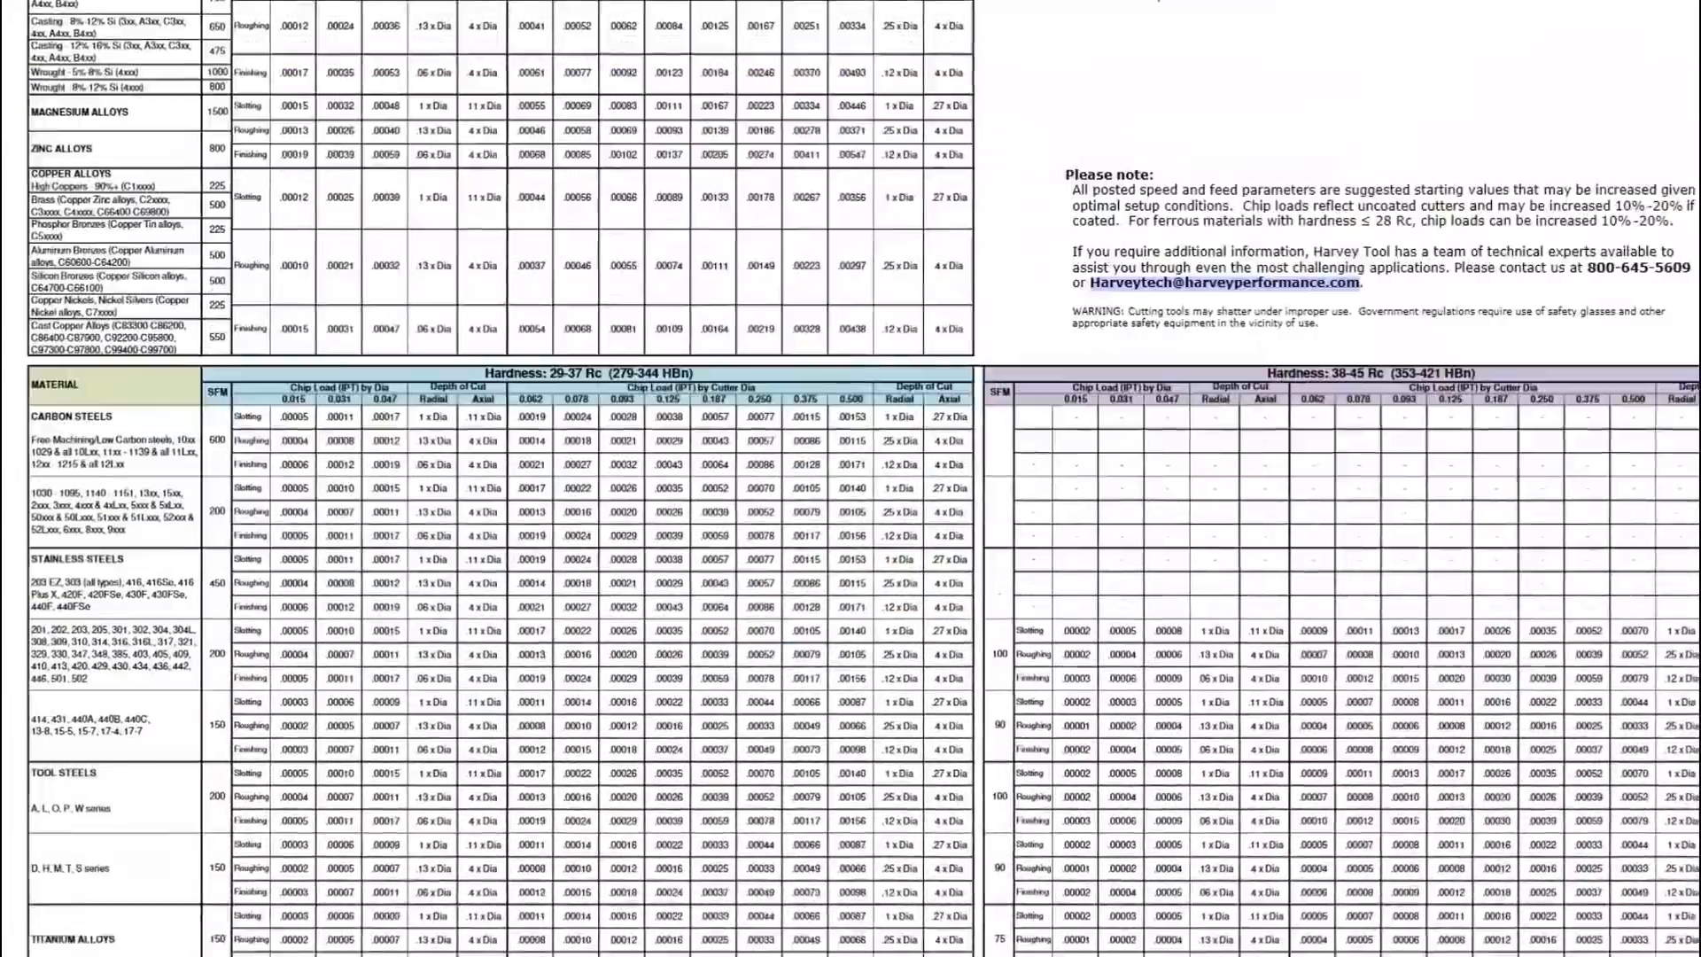
pyautogui.scroll(-3)
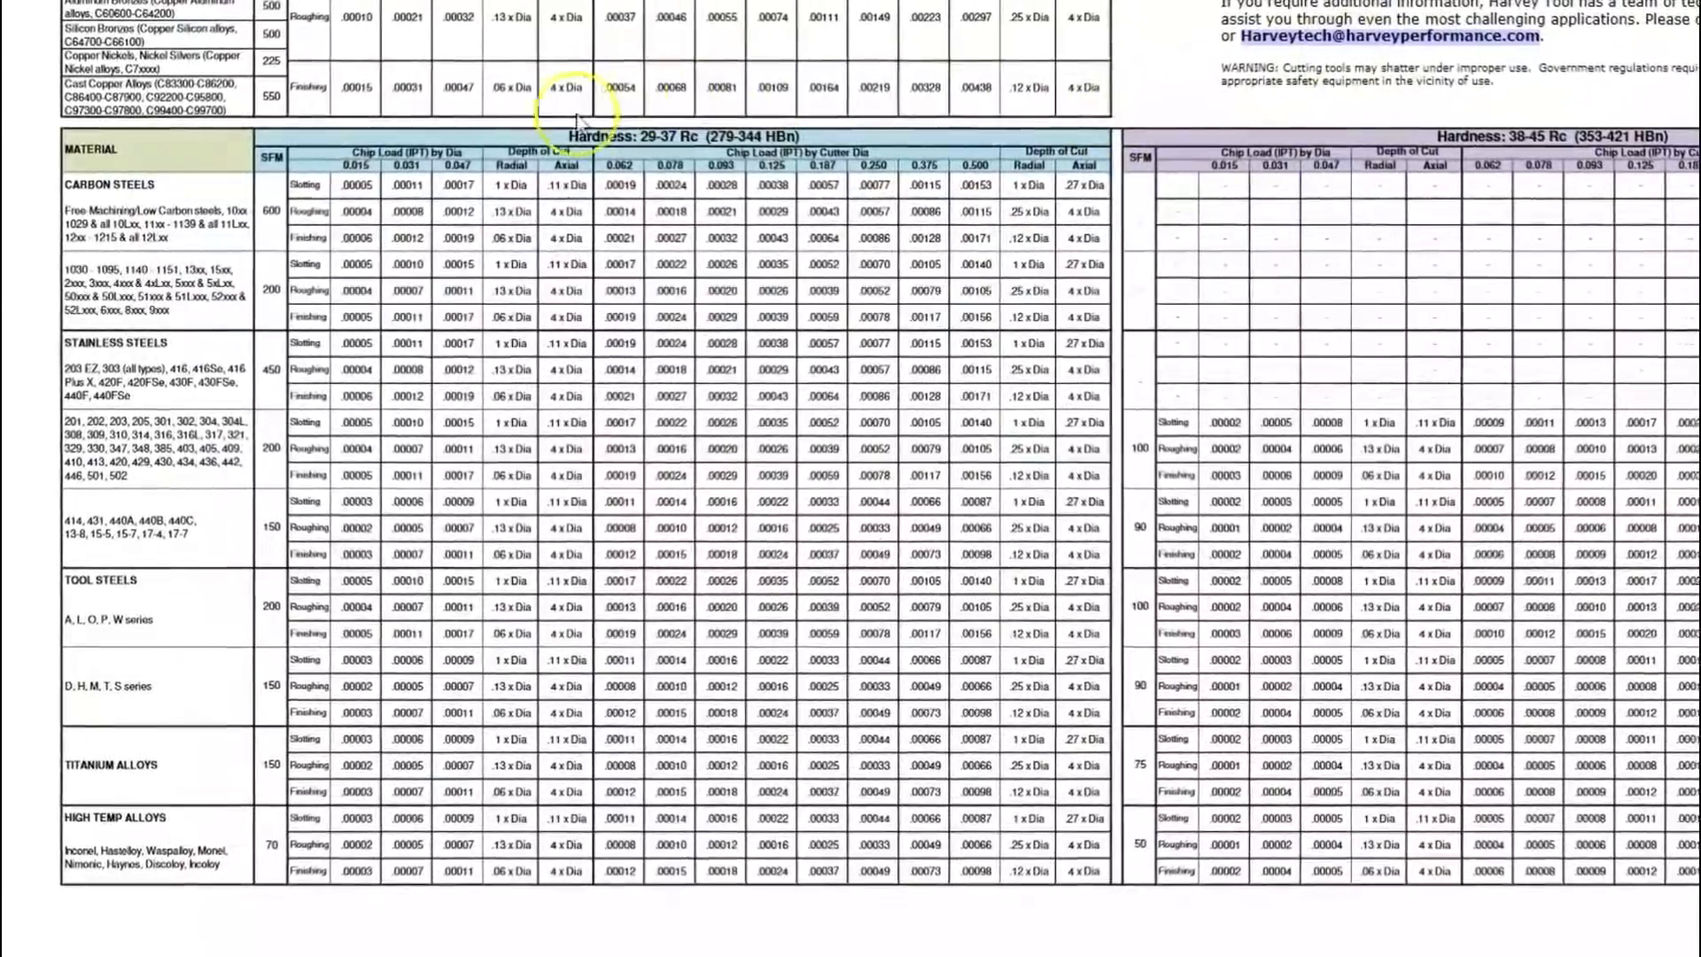
pyautogui.scroll(-3)
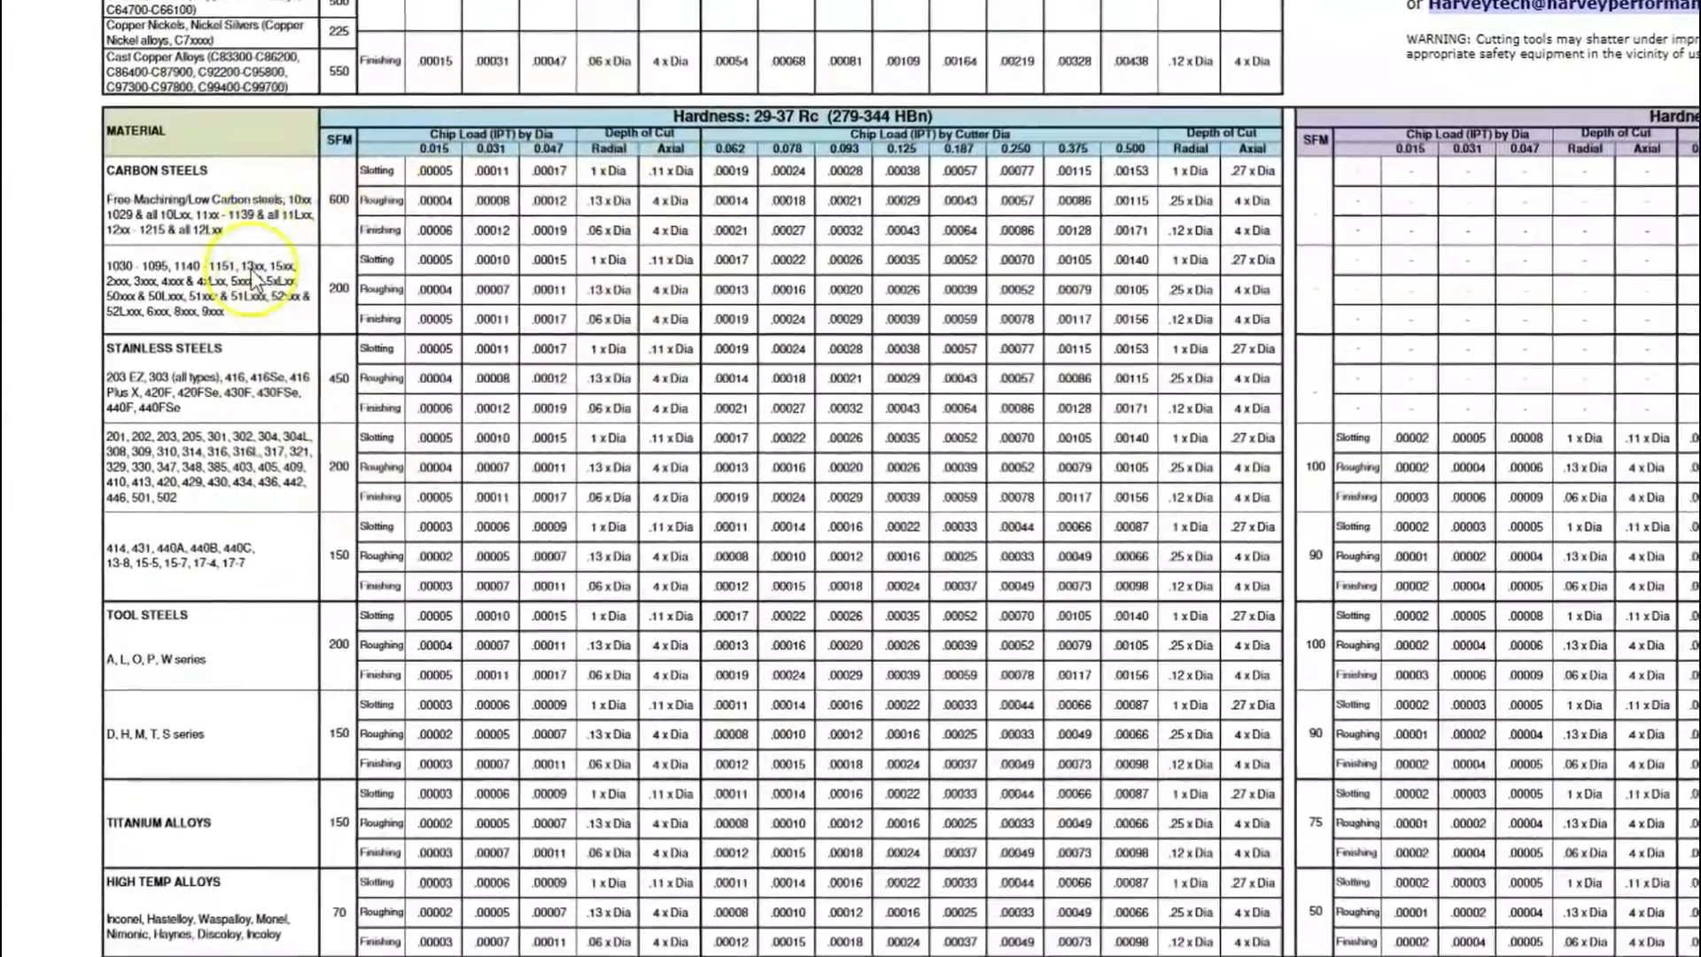
pyautogui.scroll(-3)
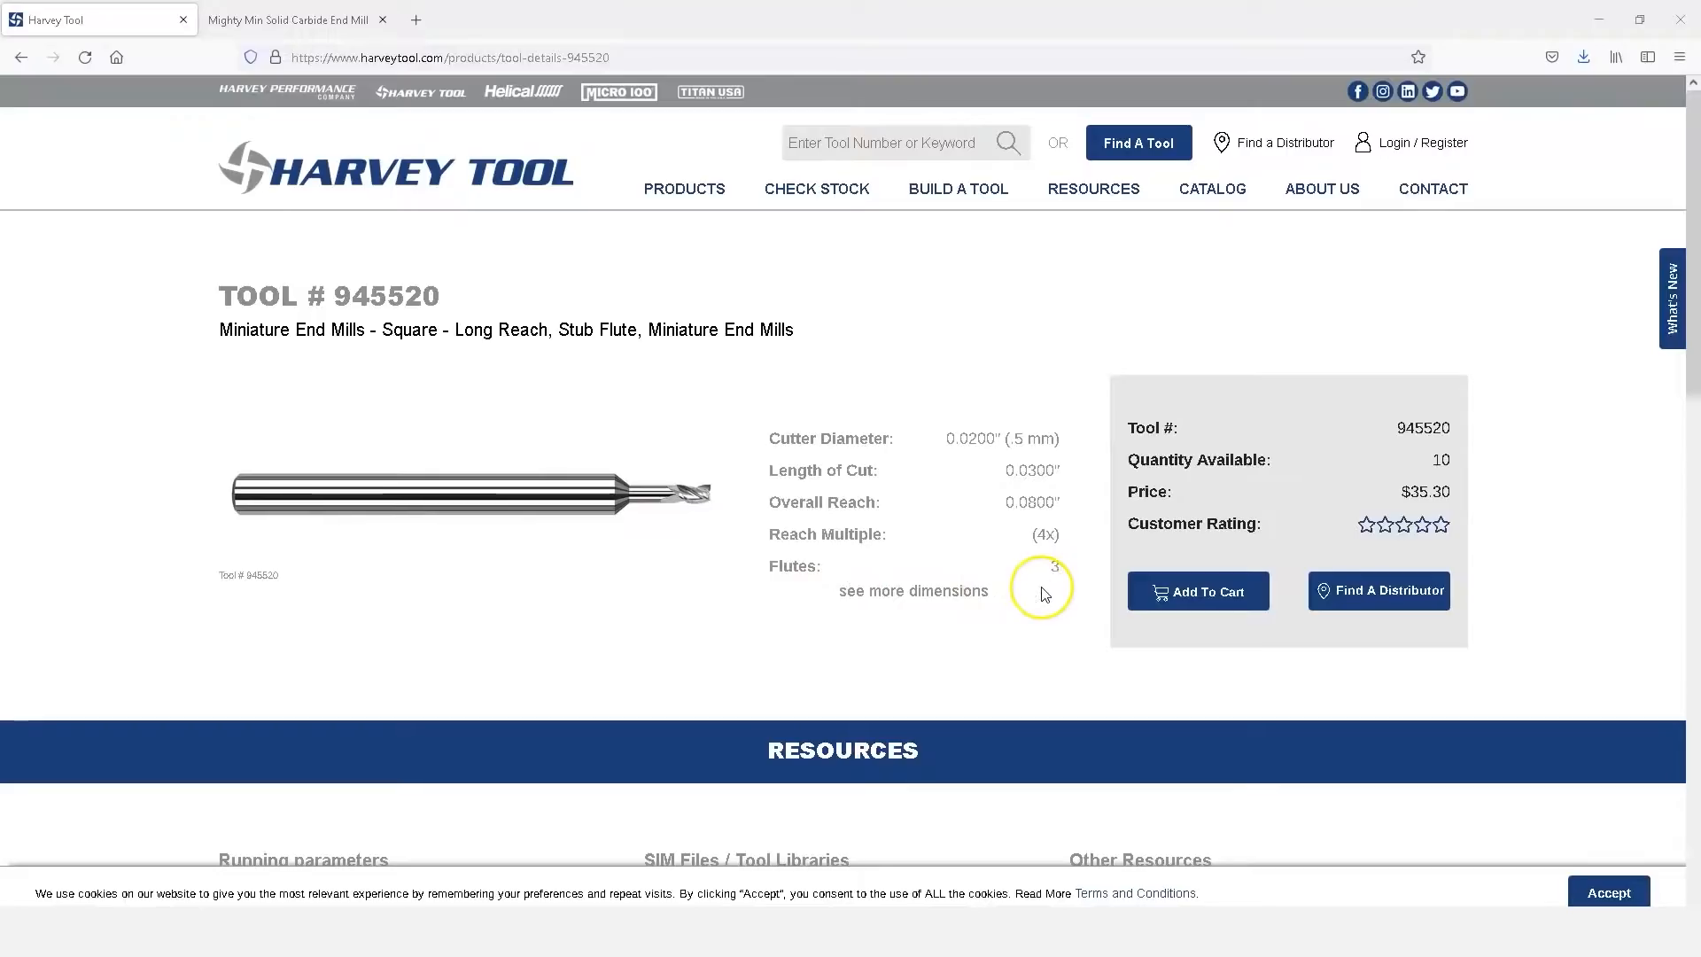
pyautogui.moveTo(776, 395)
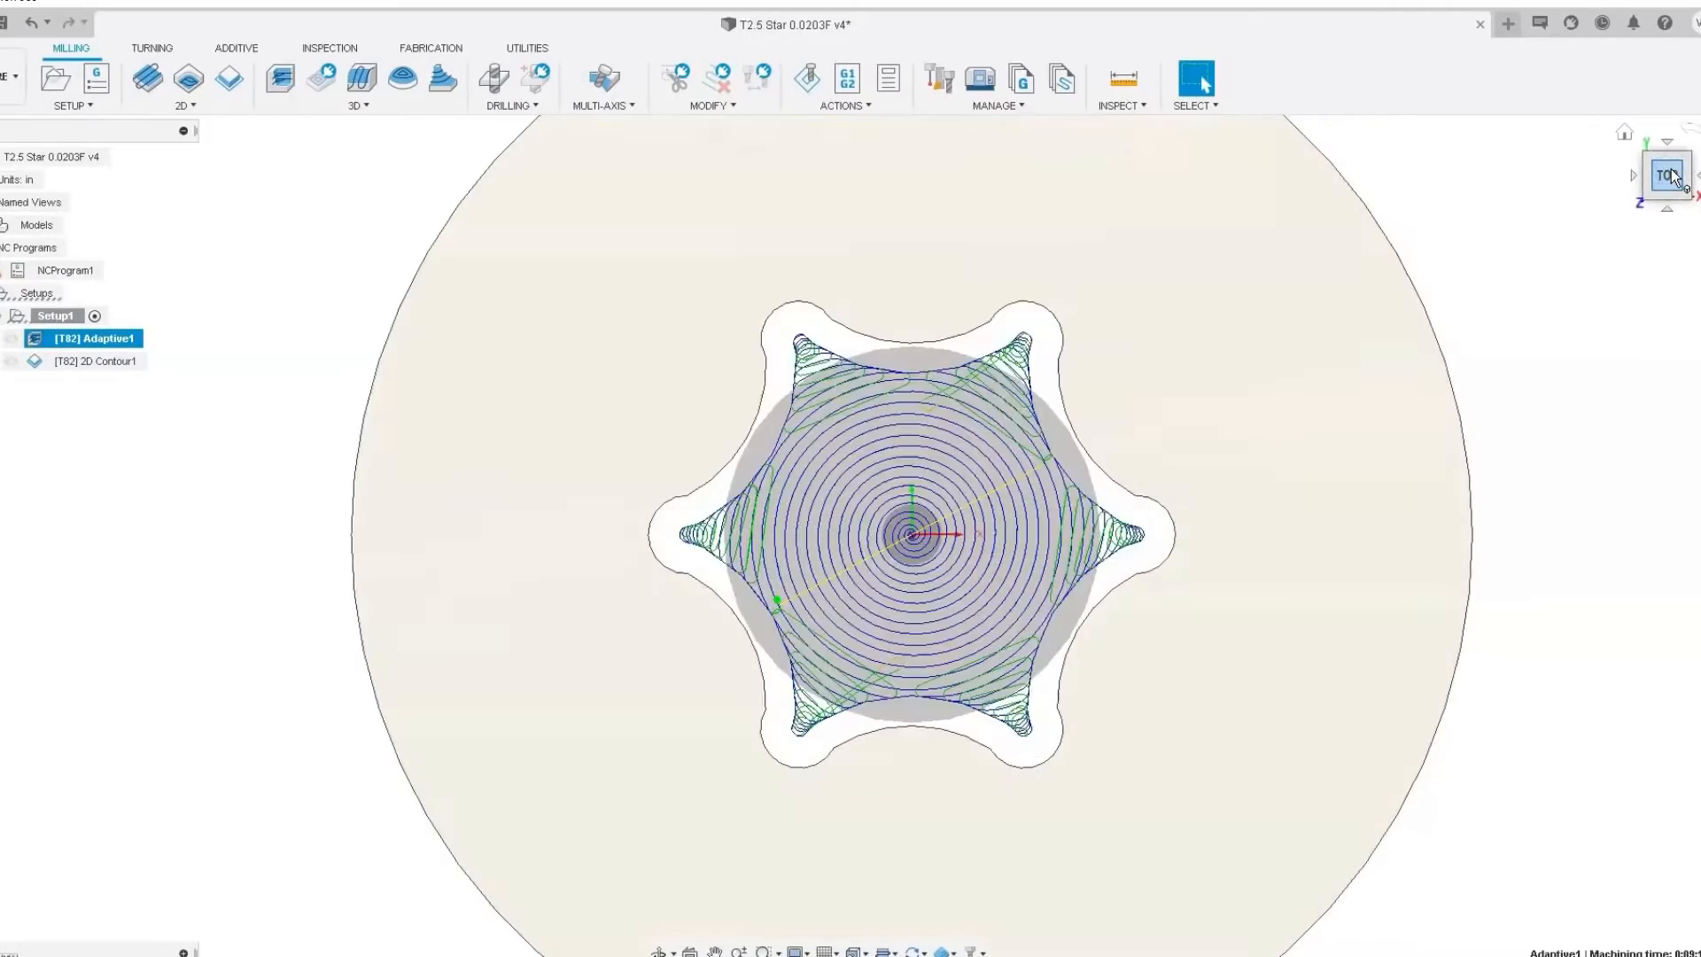
pyautogui.click(98, 360)
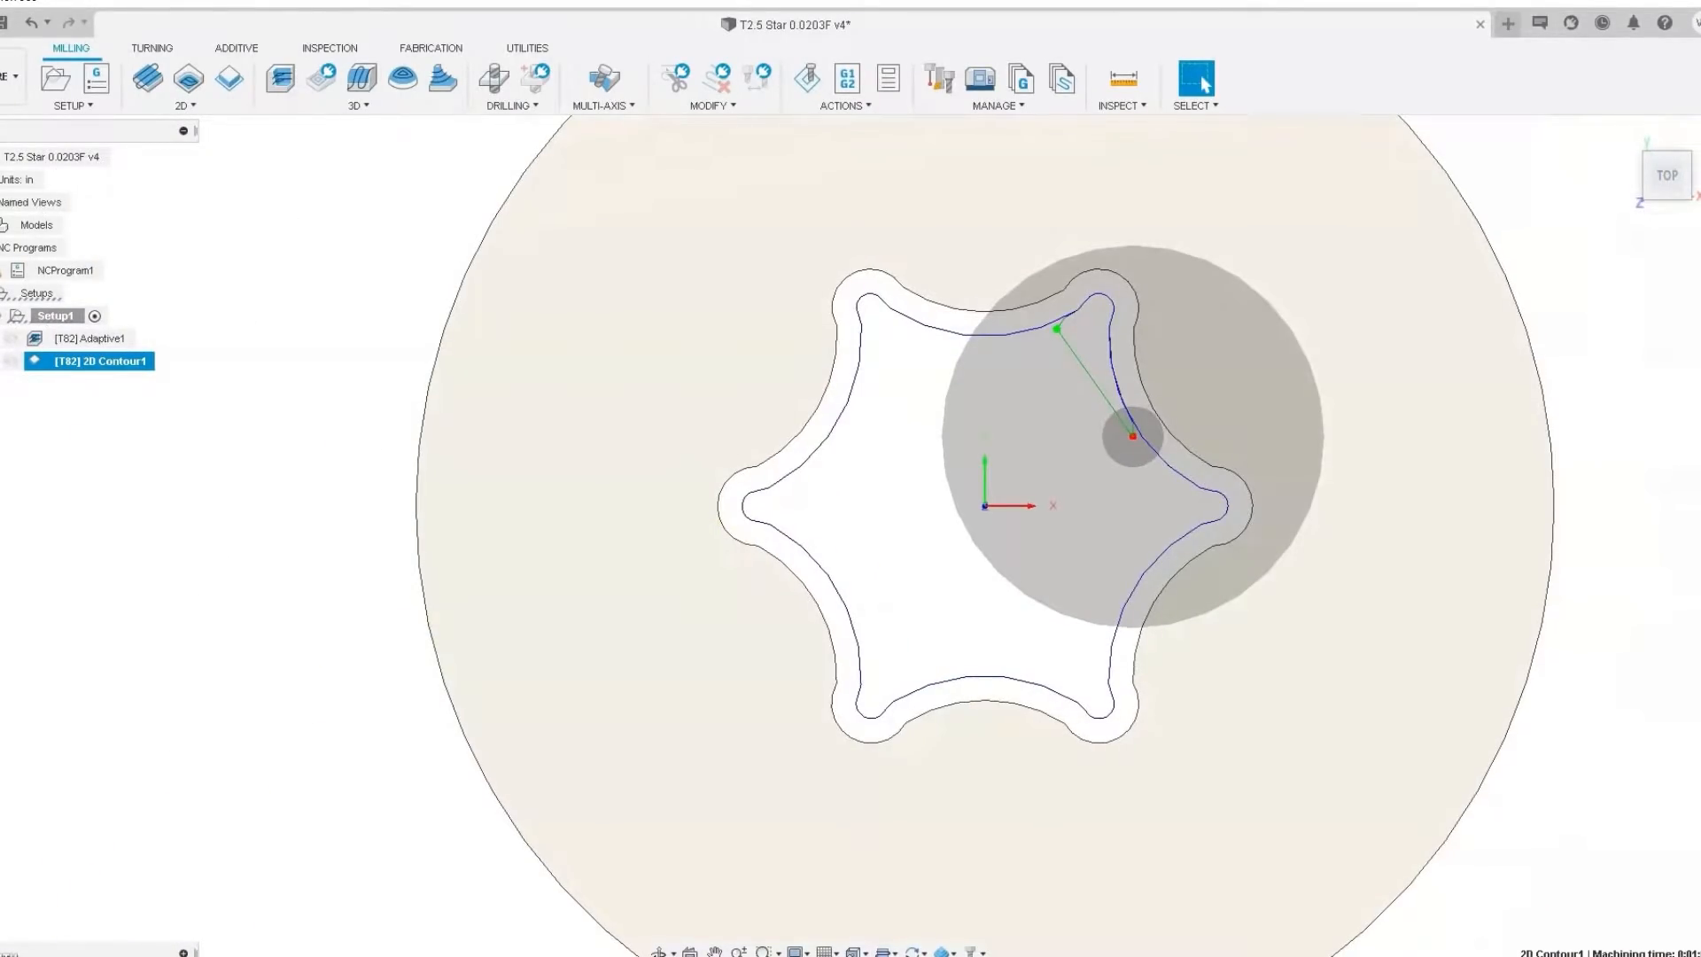
pyautogui.click(100, 336)
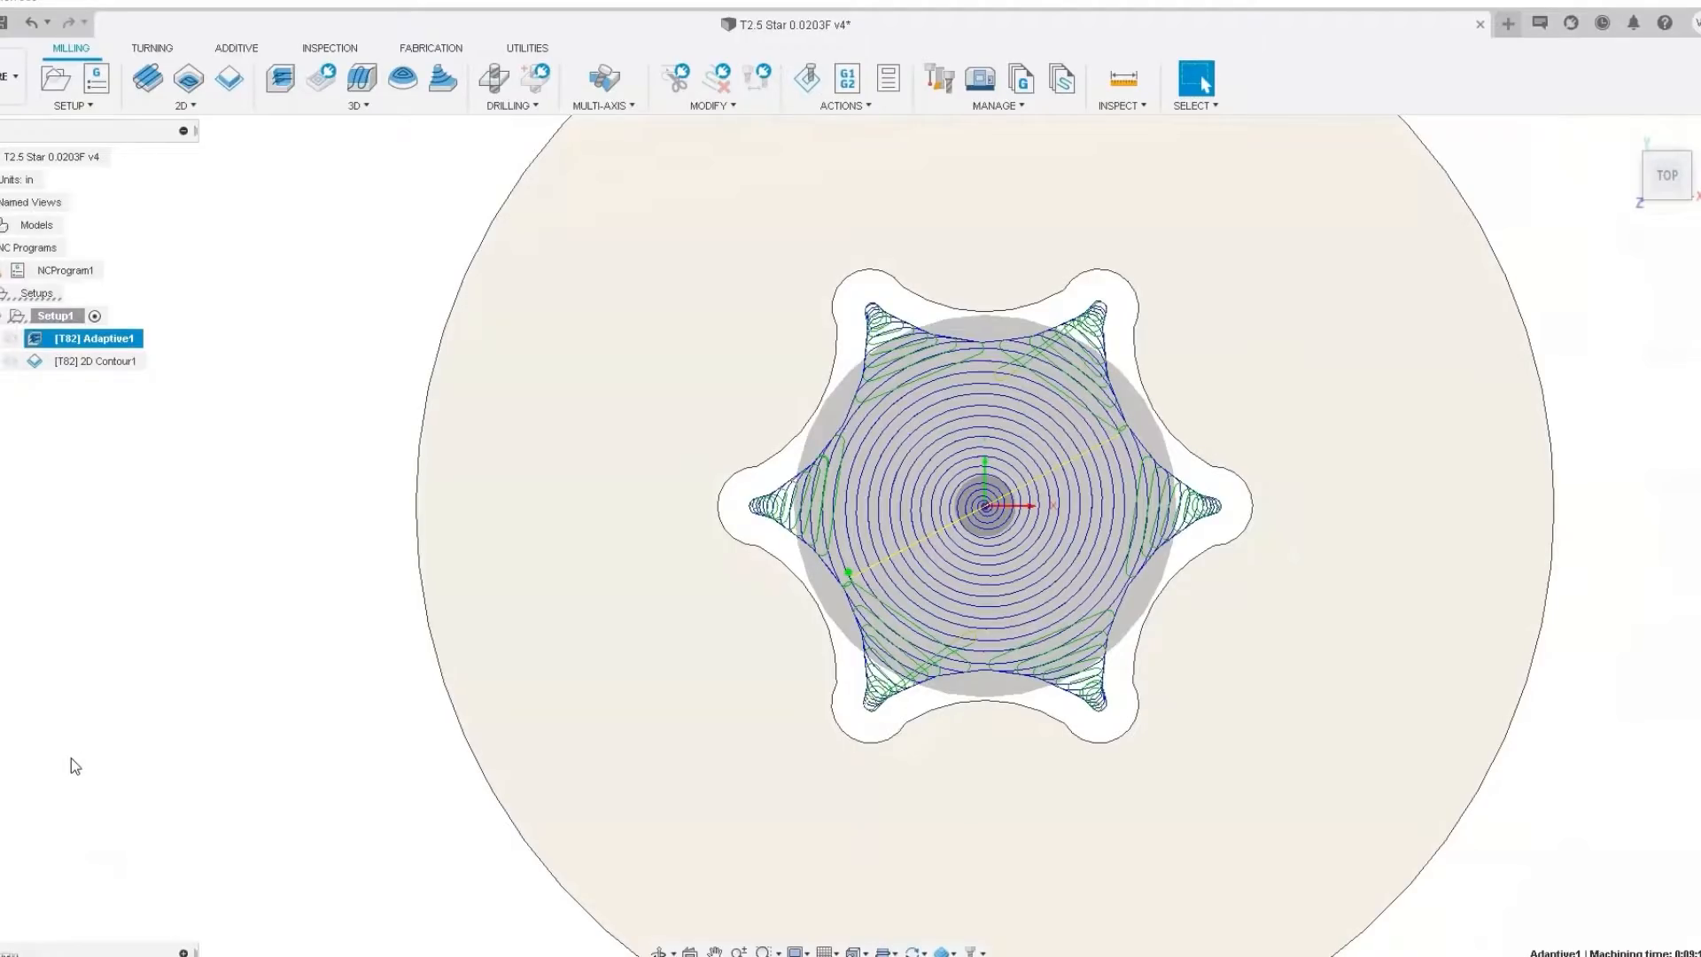
pyautogui.click(103, 360)
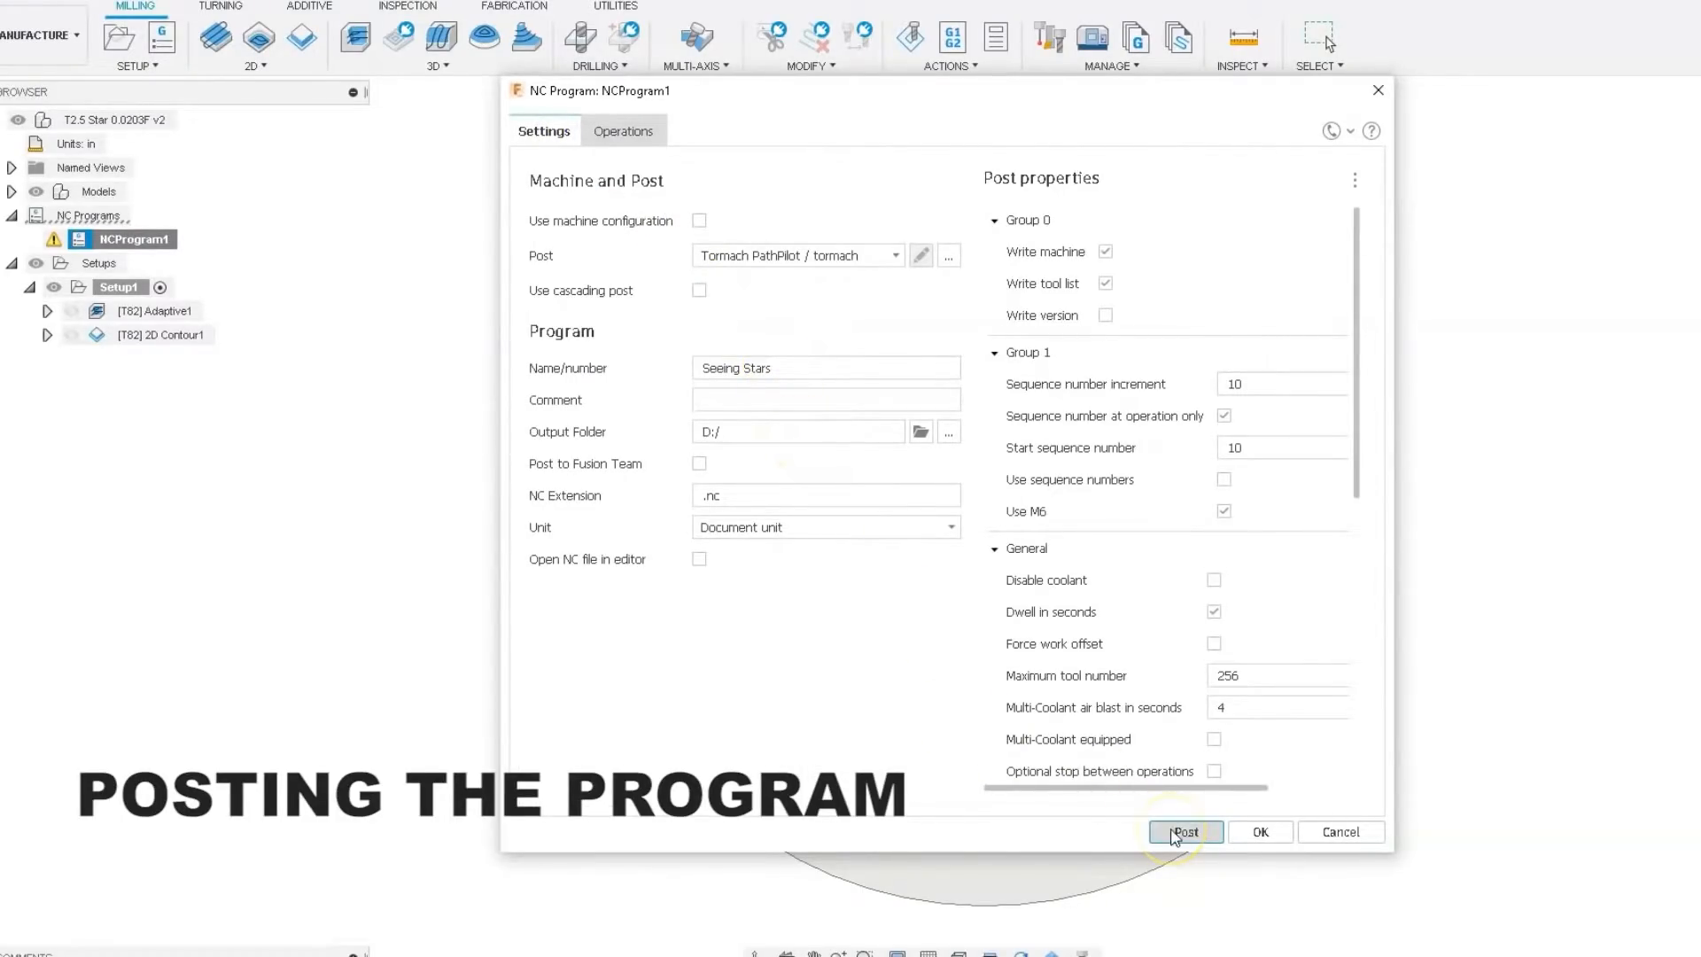
# - Post the Seeing Stars NC program with the Tormach PathPilot post processor
pyautogui.click(1185, 831)
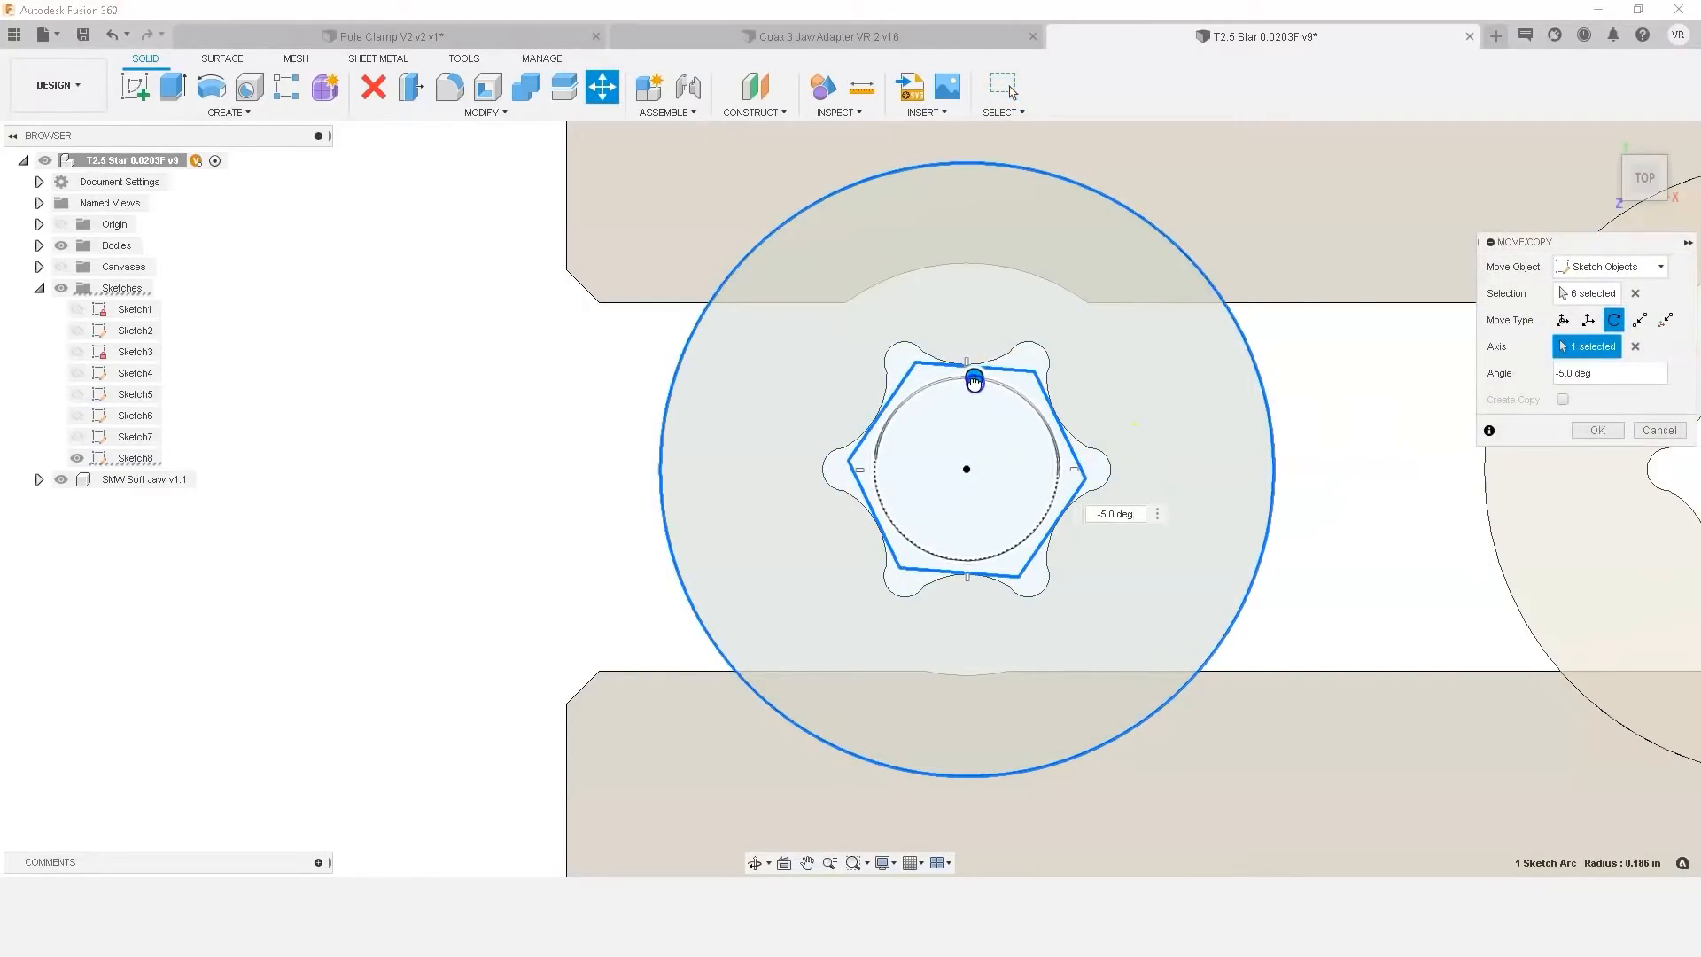
# - Drag the rotate handle to turn the six hexagon sketch objects to about -25 degrees
pyautogui.moveTo(972, 381); pyautogui.dragTo(1006, 386)
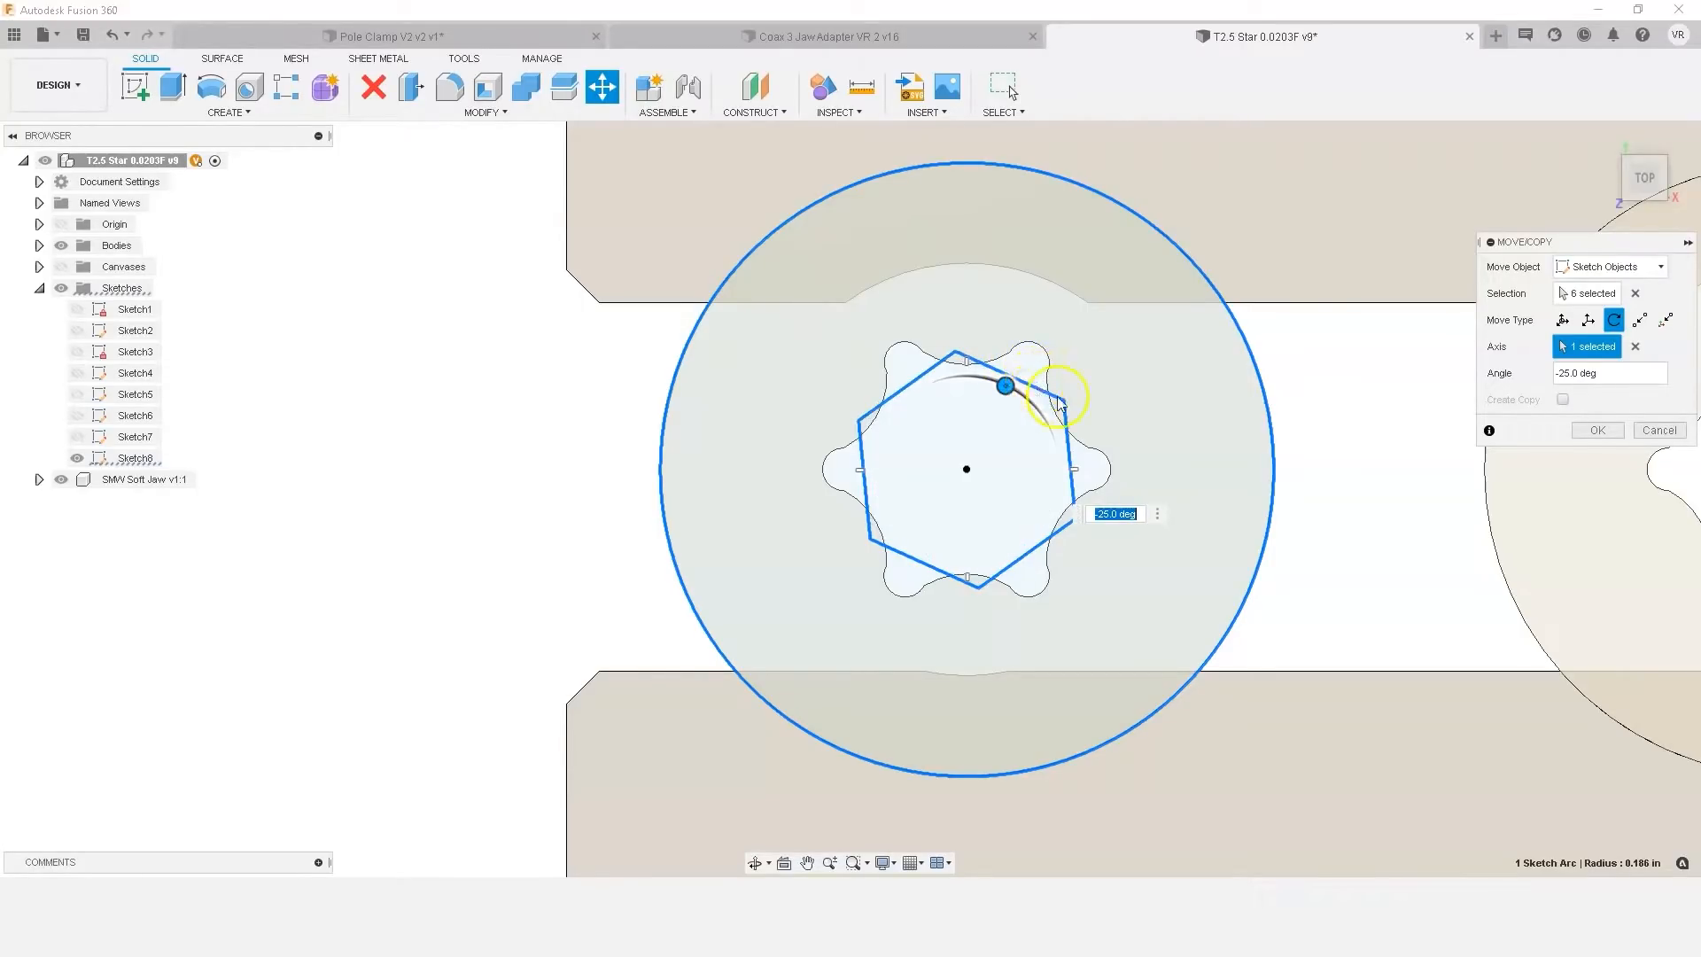
pyautogui.moveTo(1058, 395); pyautogui.dragTo(1003, 358)
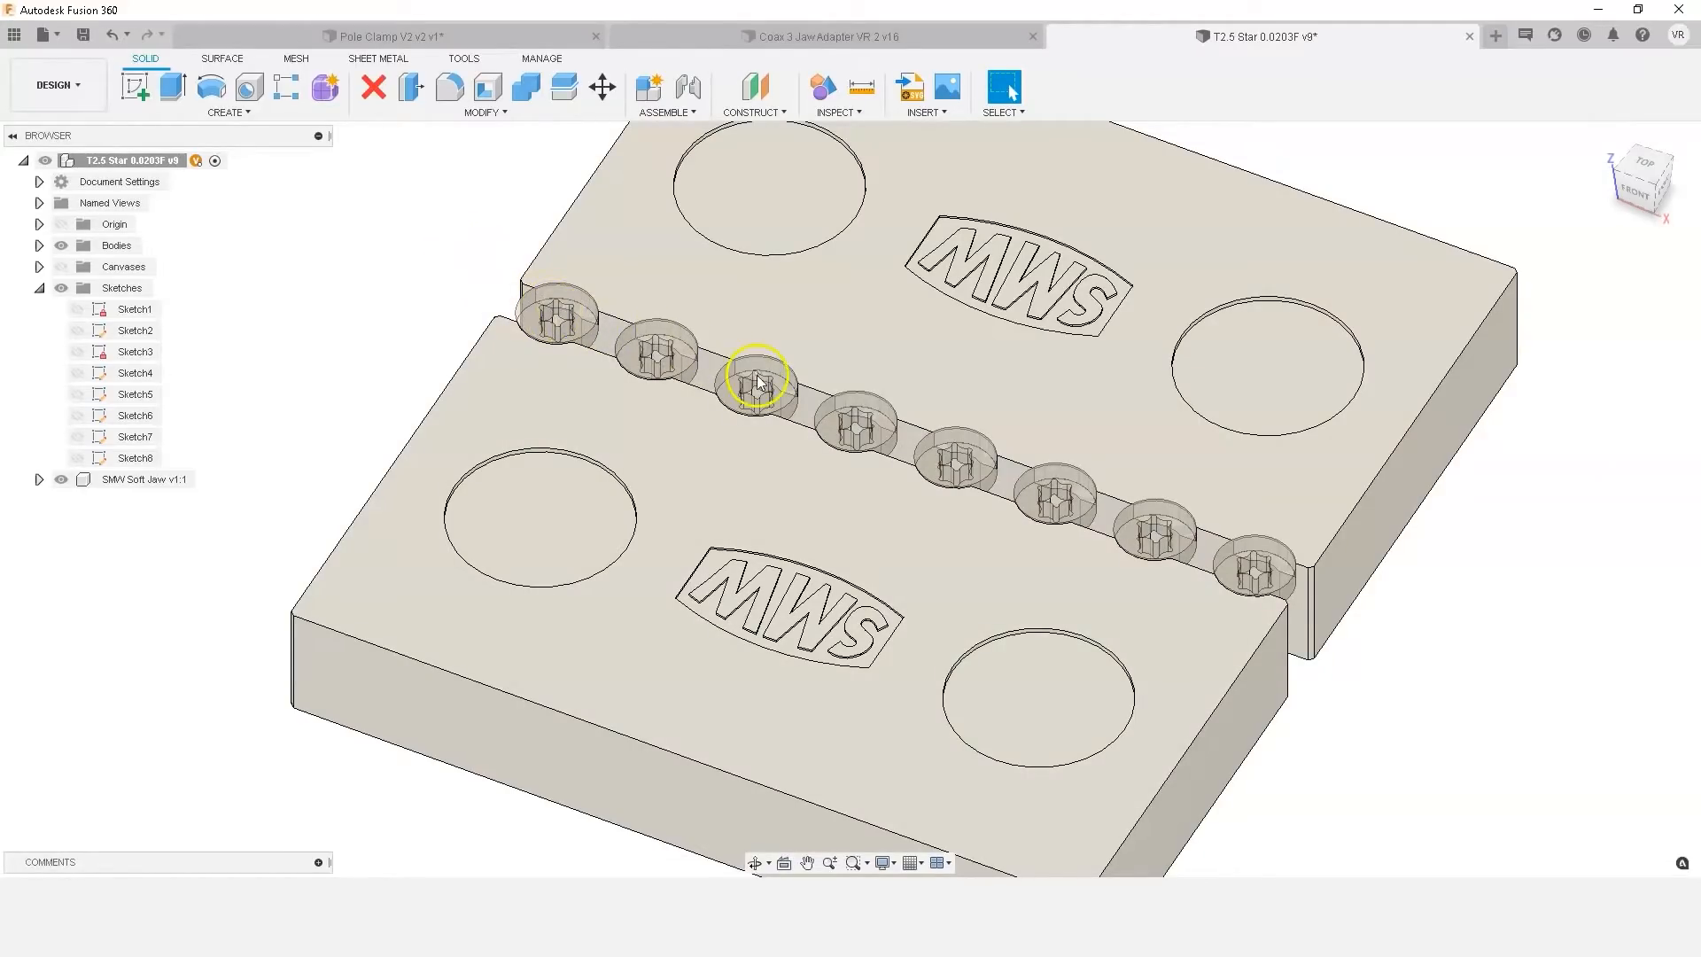
pyautogui.moveTo(489, 317)
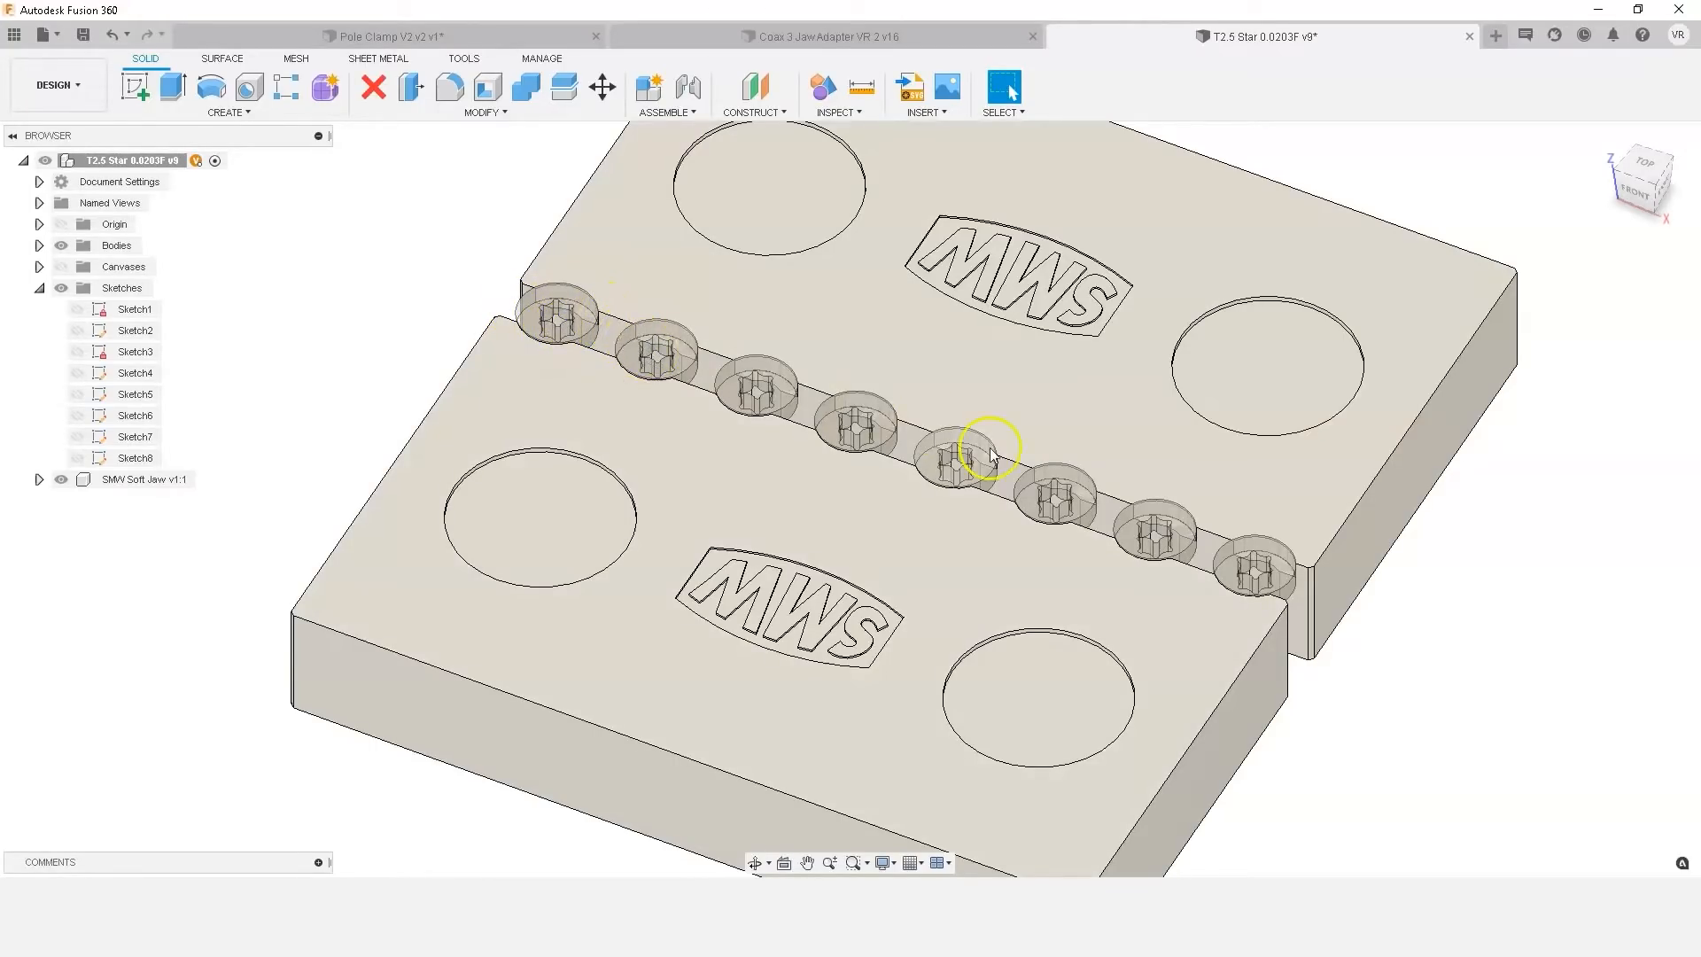
pyautogui.moveTo(1105, 605)
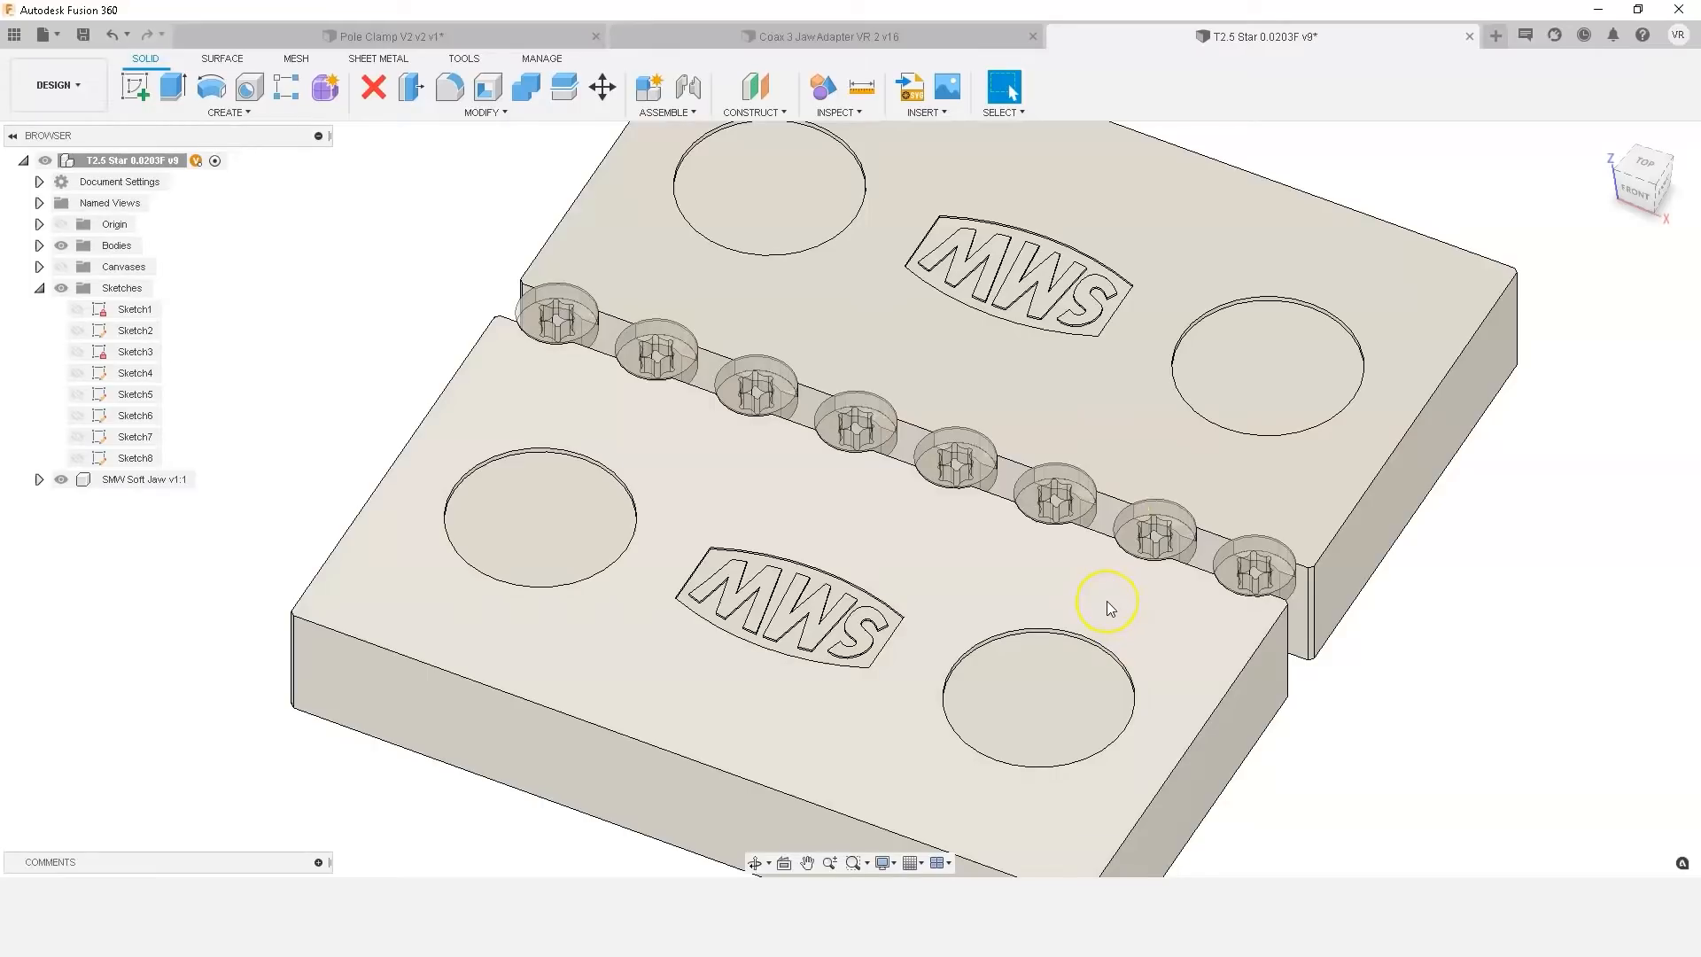